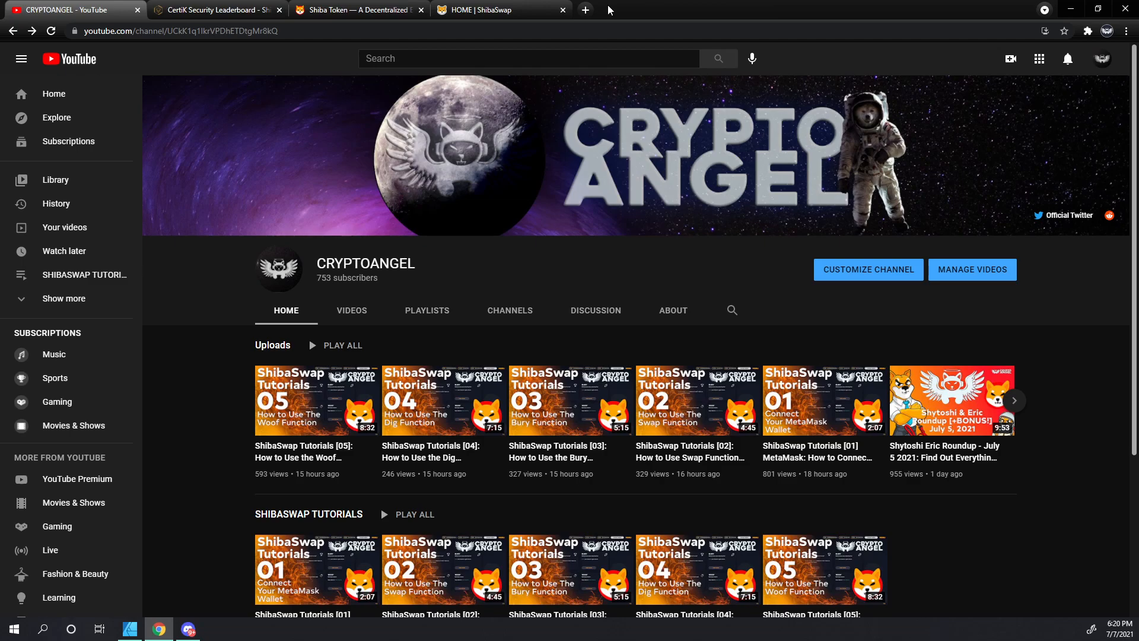
Switch from the YouTube channel page to the ShibaSwap home page tab.
{"action": "left_click", "coordinate": [499, 10]}
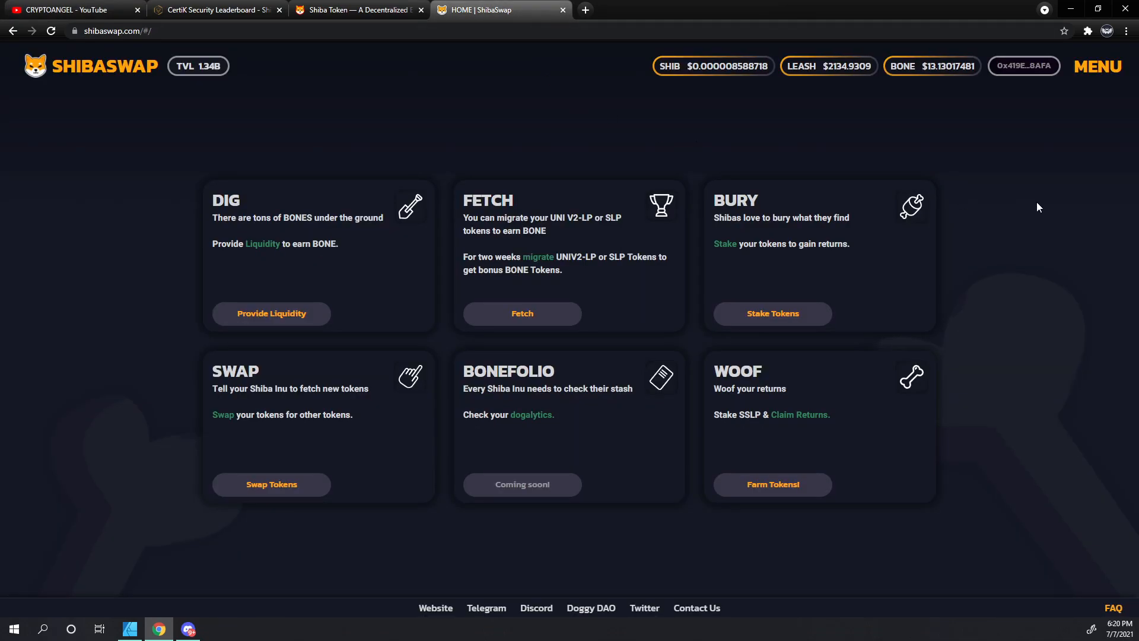
{"action": "mouse_move", "coordinate": [1027, 138]}
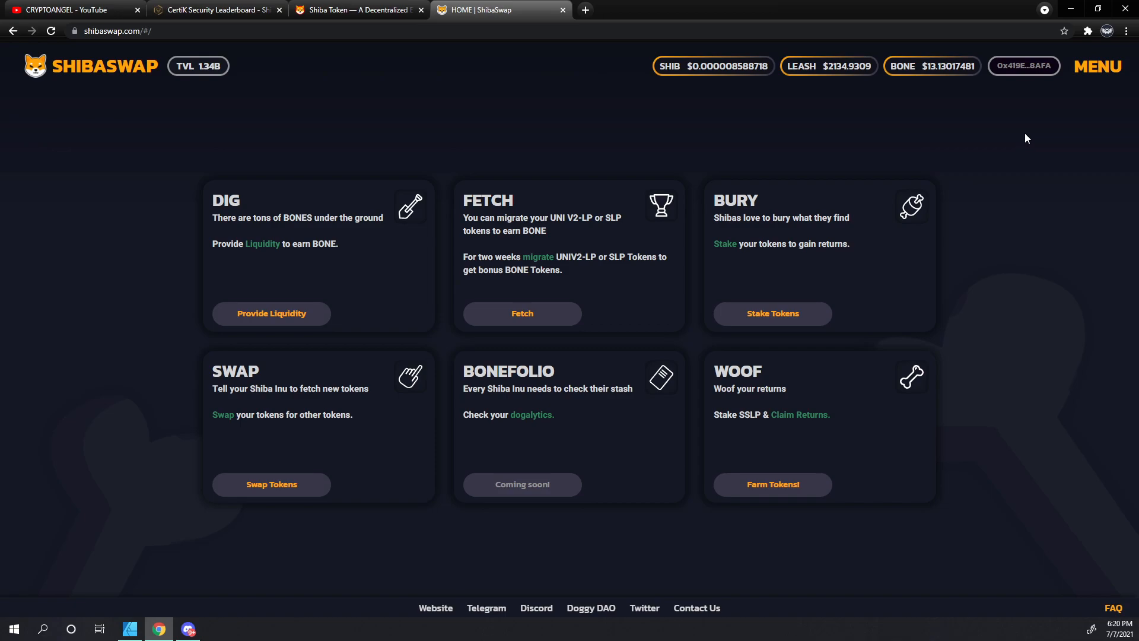
{"action": "left_click", "coordinate": [1022, 65]}
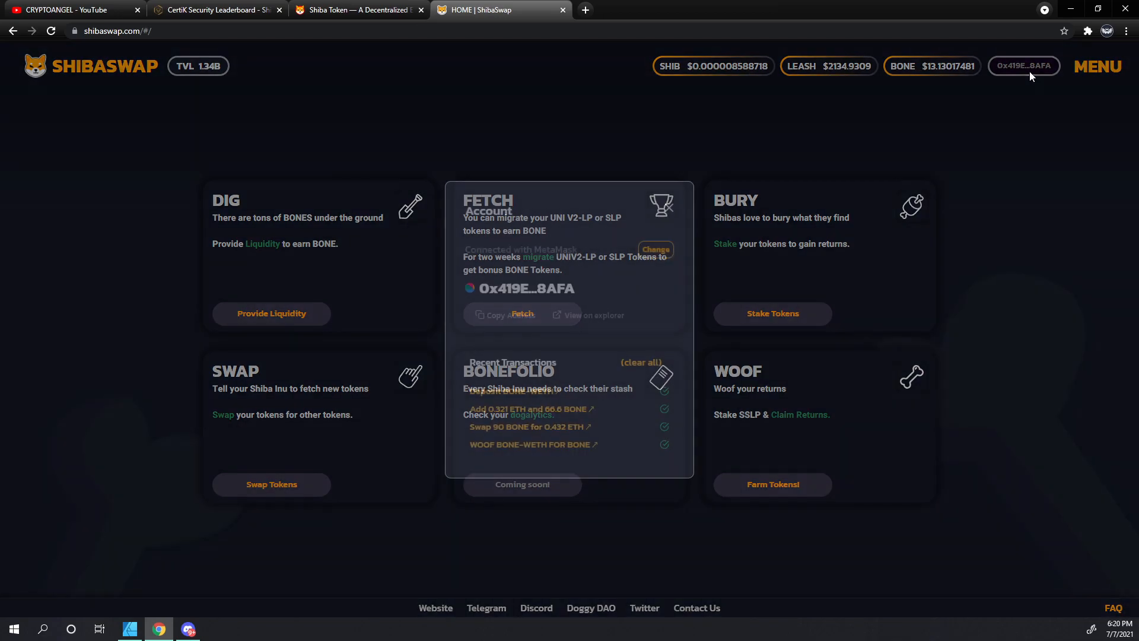
{"action": "left_click", "coordinate": [1024, 65]}
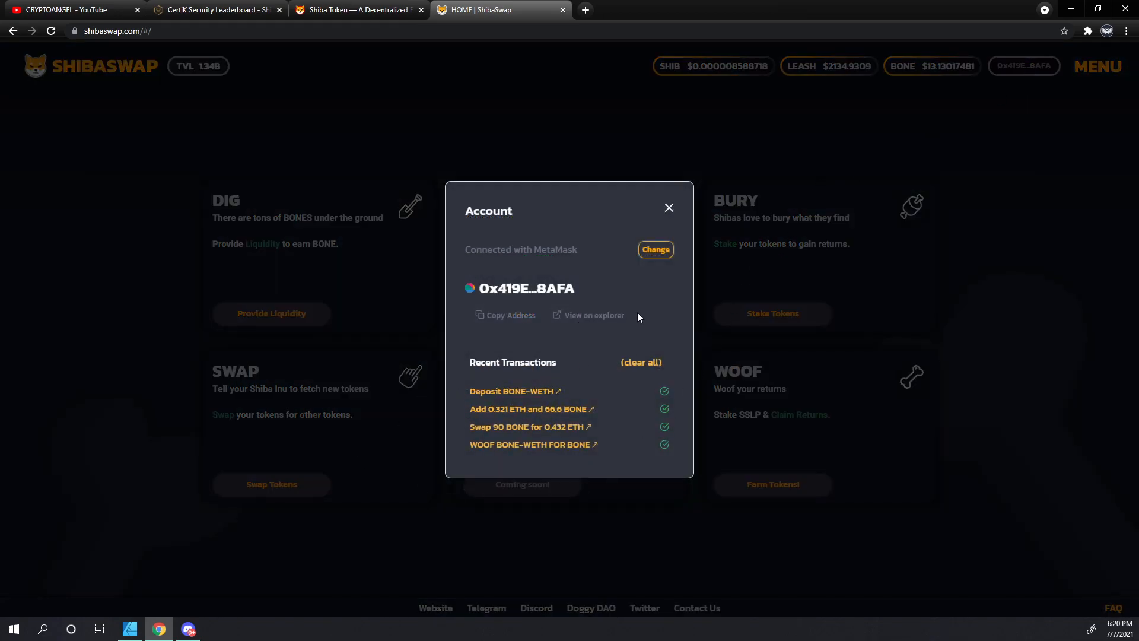
{"action": "left_click", "coordinate": [667, 208]}
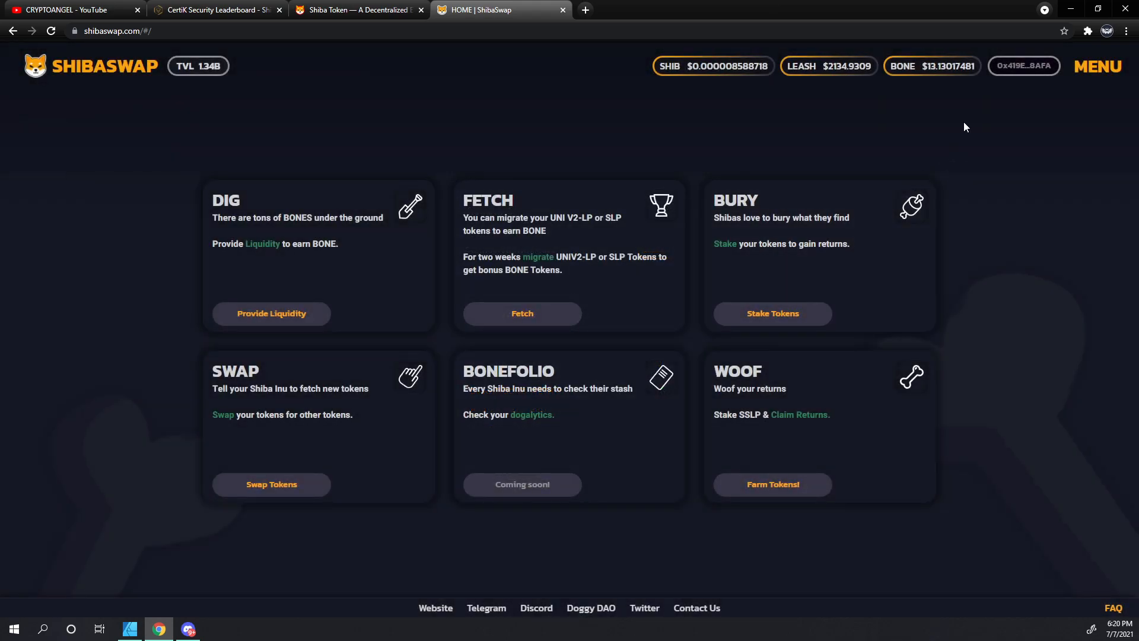
{"action": "left_click", "coordinate": [1088, 30]}
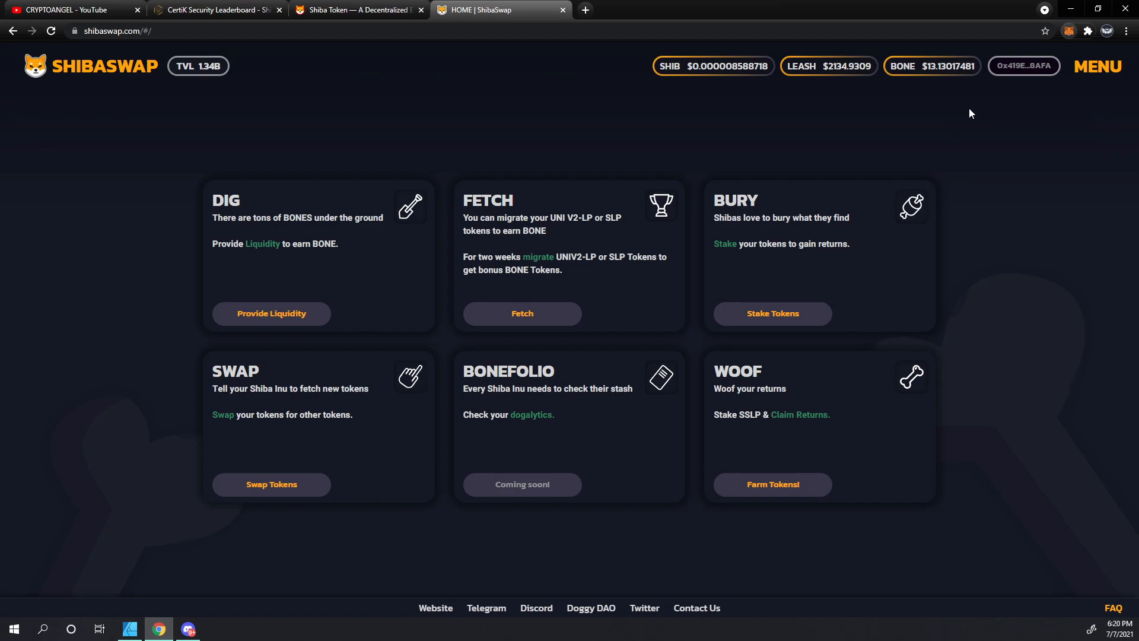
Open the MetaMask wallet and scroll Account 2's assets down to Add Token.
{"action": "left_click", "coordinate": [1067, 30]}
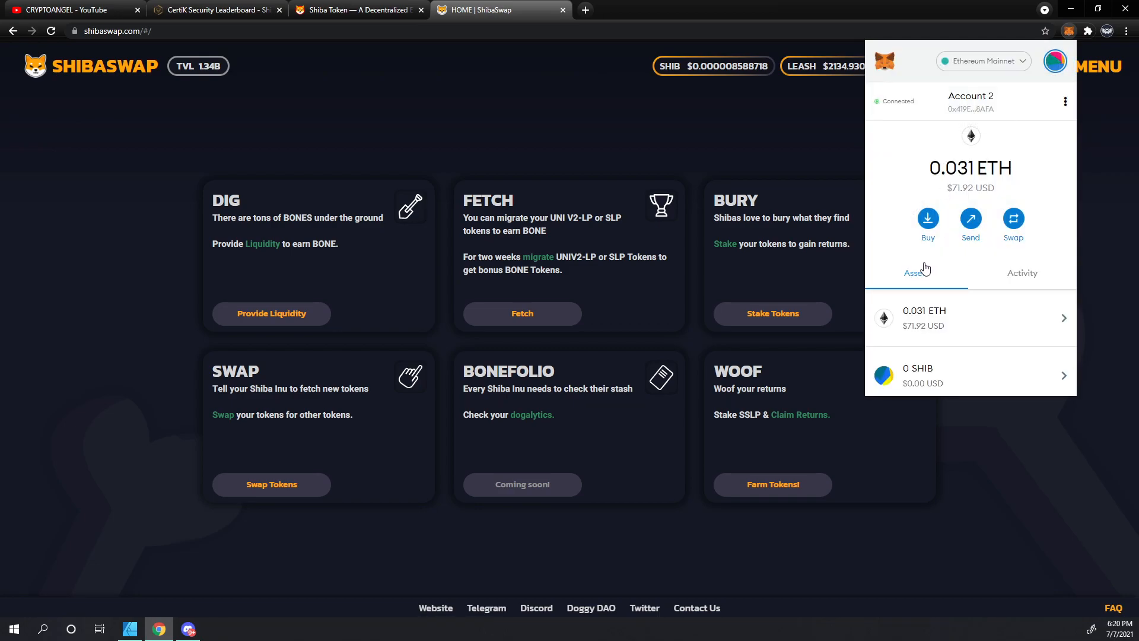
{"action": "scroll", "scroll_direction": "down", "scroll_amount": 3}
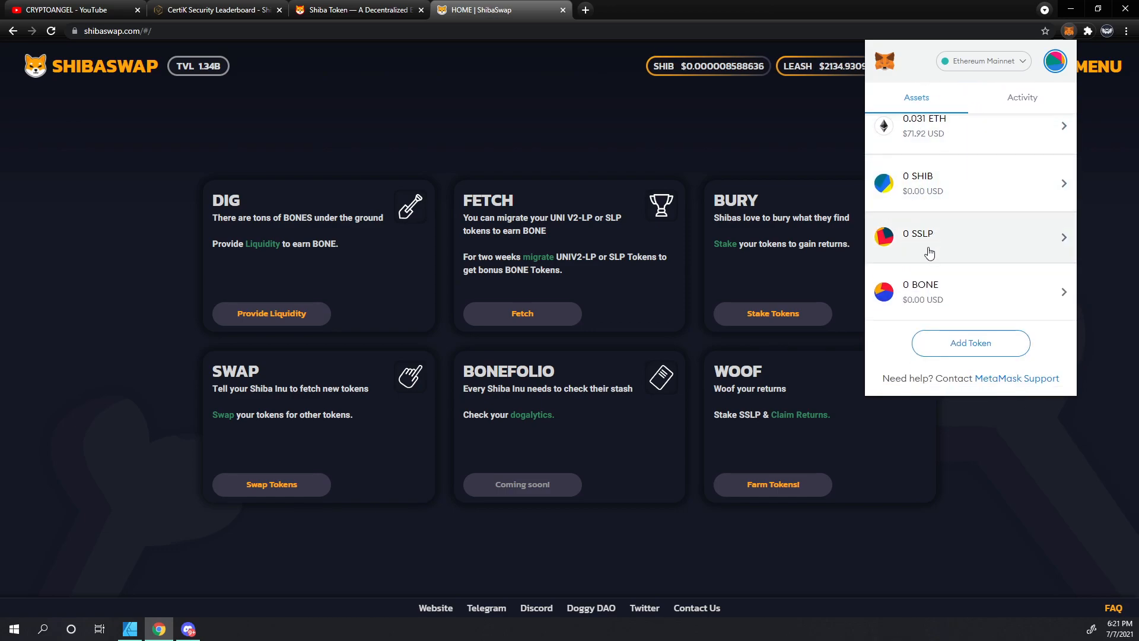
{"action": "mouse_move", "coordinate": [998, 291]}
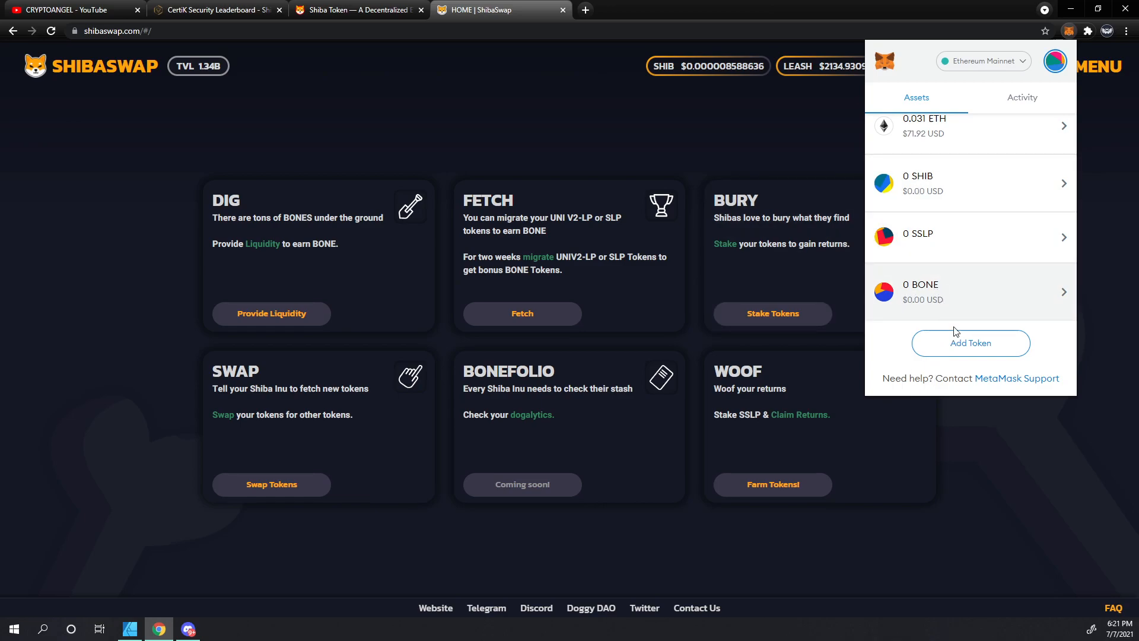
{"action": "mouse_move", "coordinate": [959, 352]}
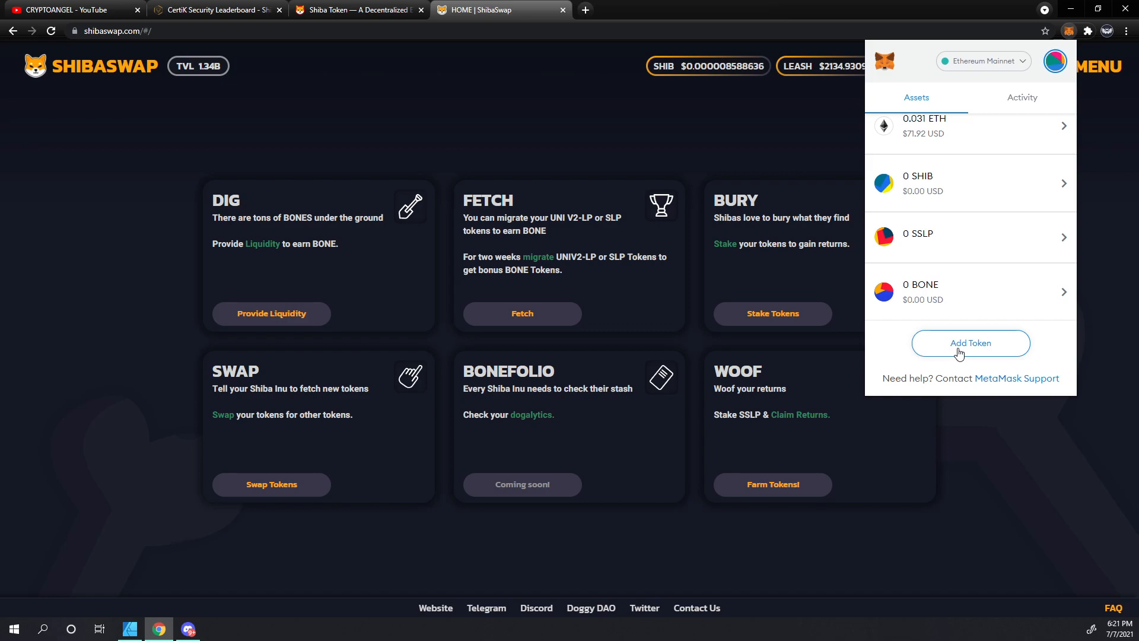
{"action": "mouse_move", "coordinate": [129, 628]}
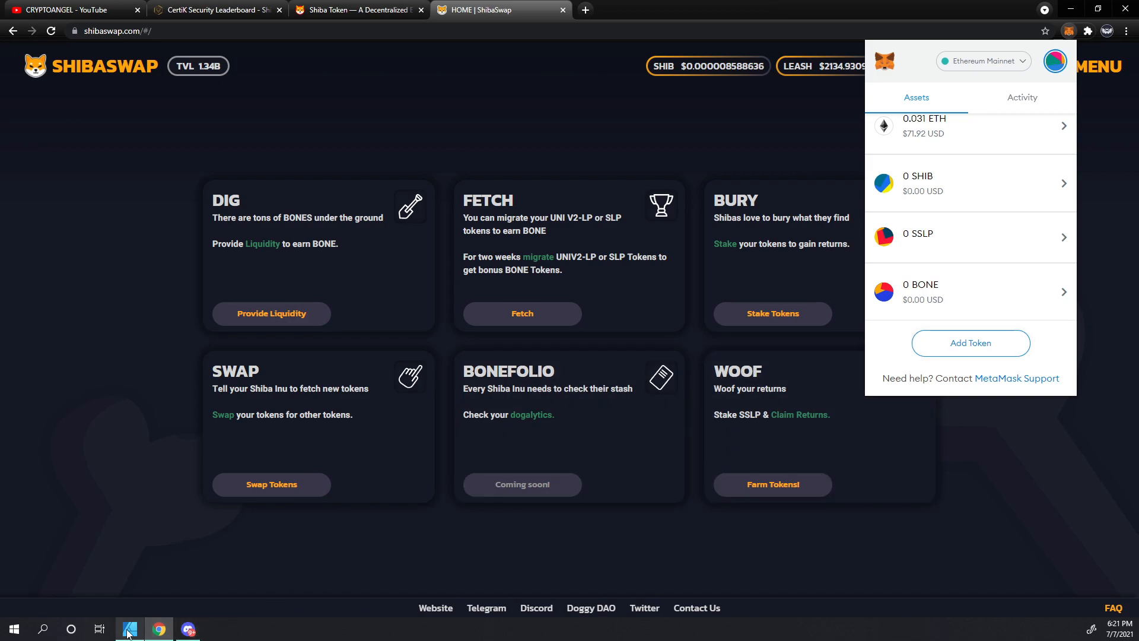
Copy the xSHIB contract address from the Affinity Designer list, then return to Chrome.
{"action": "left_click", "coordinate": [130, 629]}
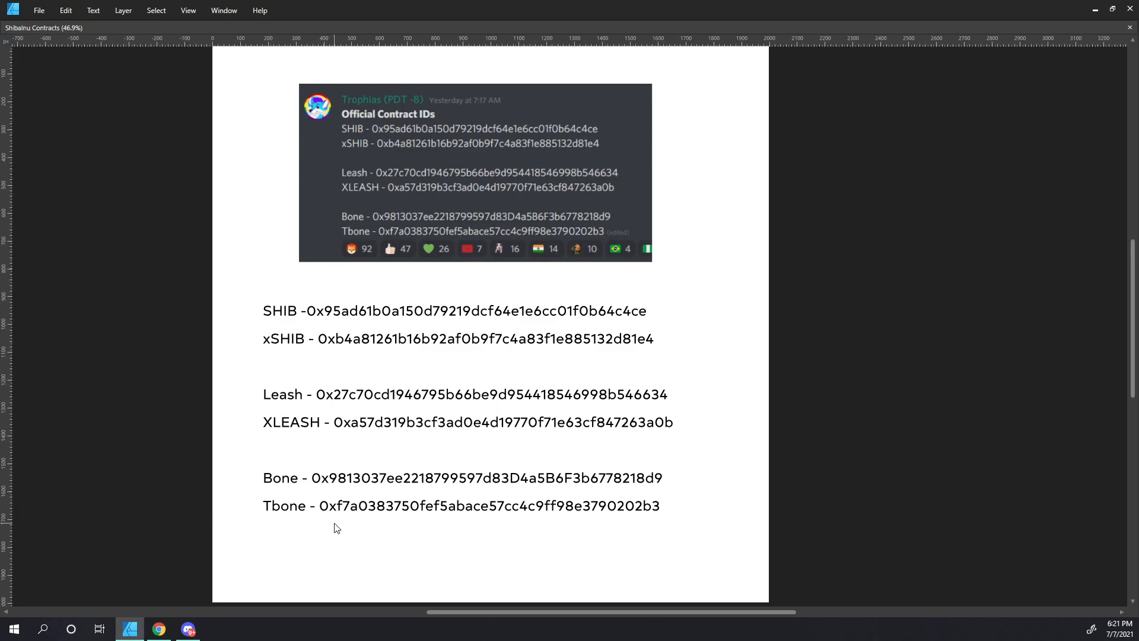
{"action": "mouse_move", "coordinate": [374, 136]}
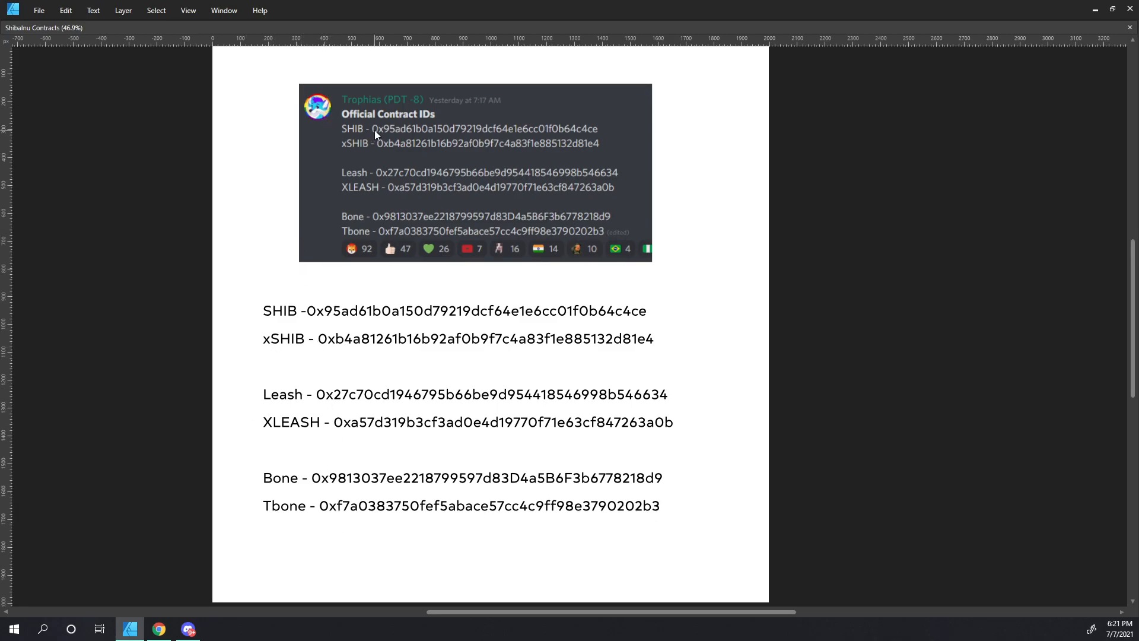
{"action": "mouse_move", "coordinate": [327, 142]}
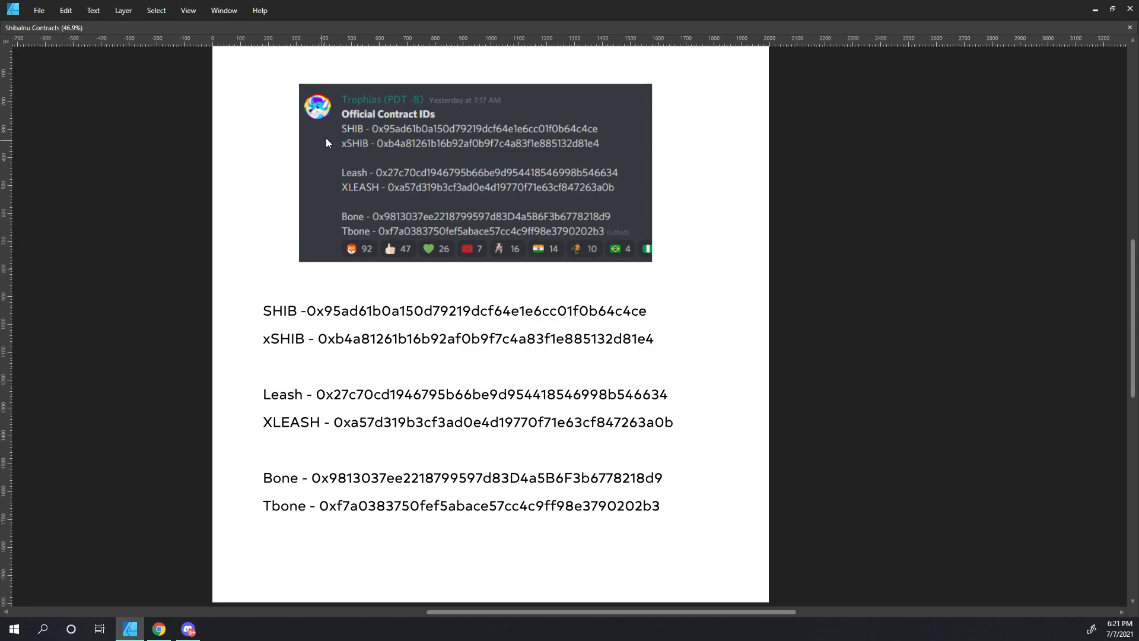
{"action": "mouse_move", "coordinate": [308, 319]}
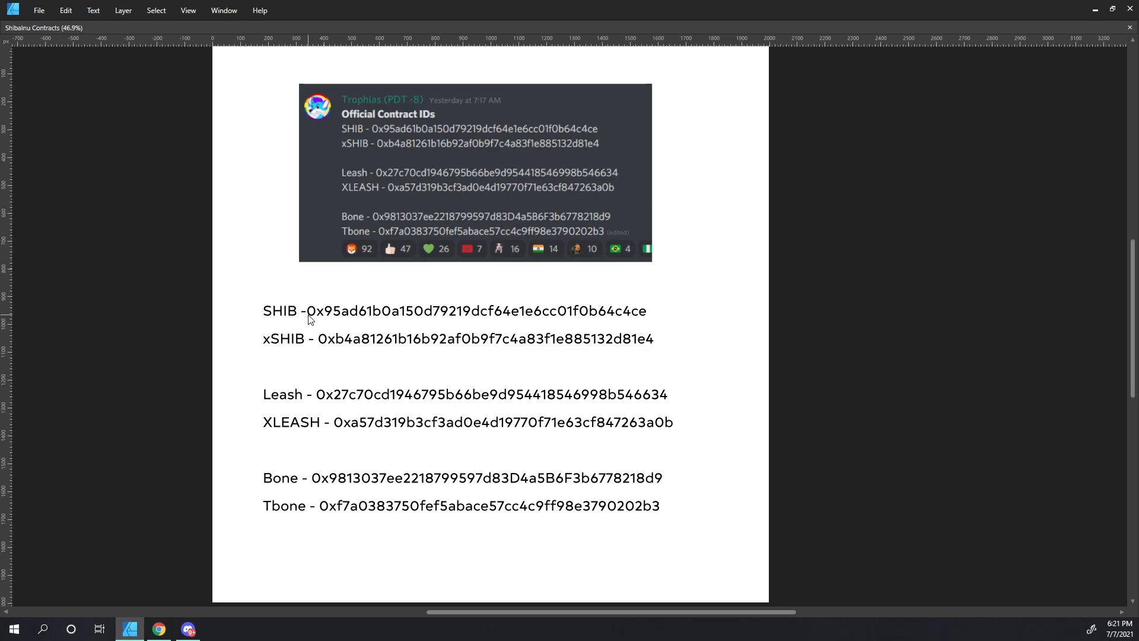
{"action": "mouse_move", "coordinate": [310, 344]}
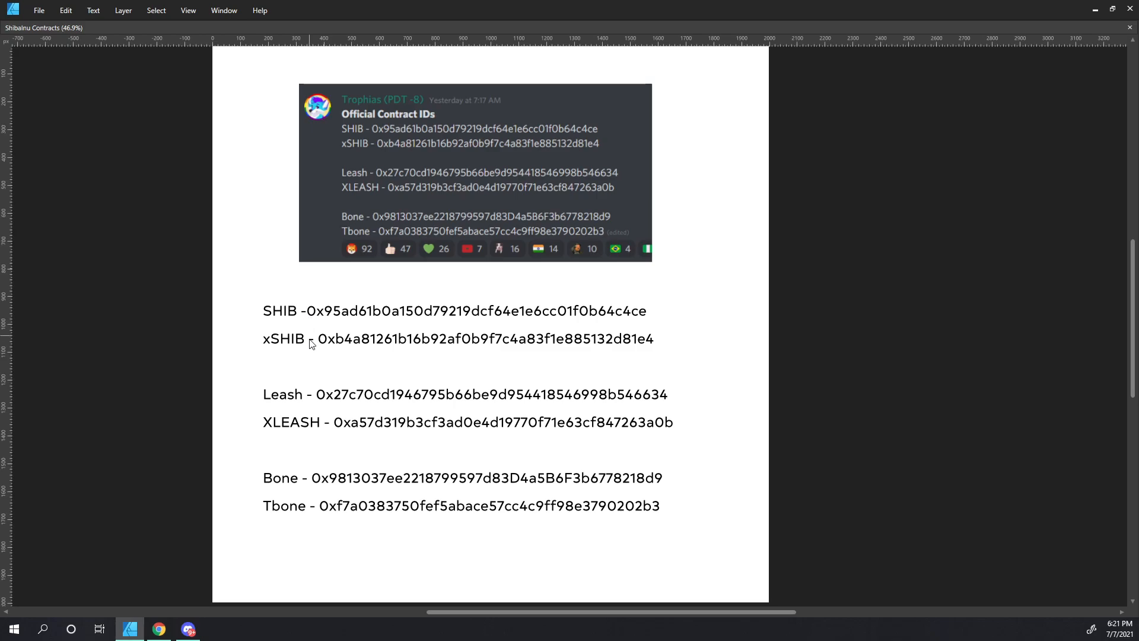
{"action": "left_click", "coordinate": [318, 338]}
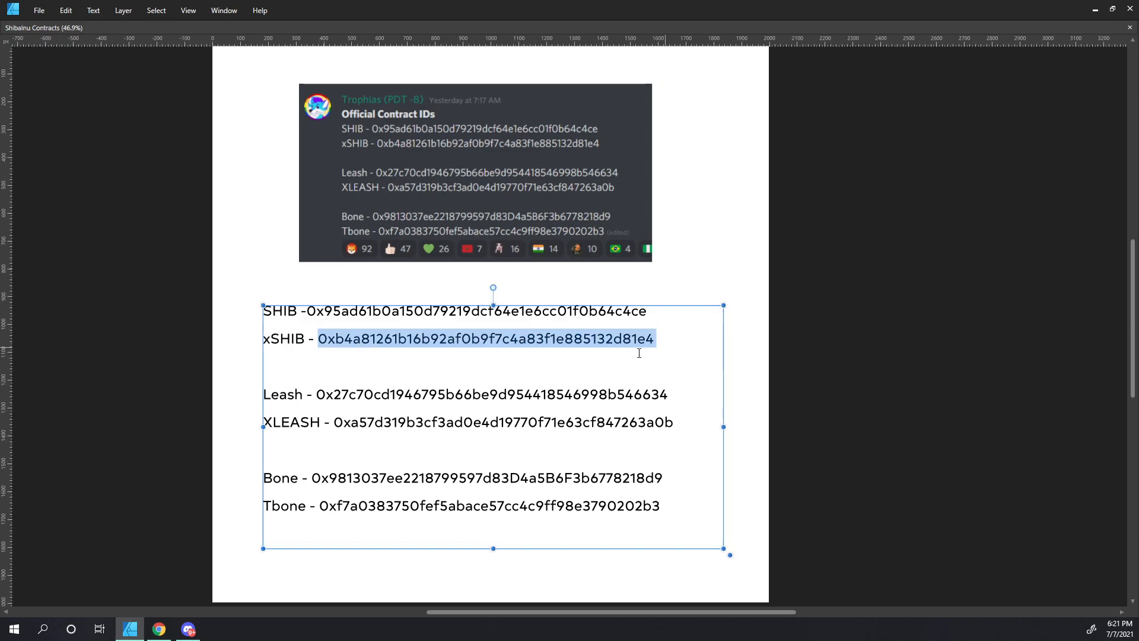
{"action": "left_click", "coordinate": [159, 628]}
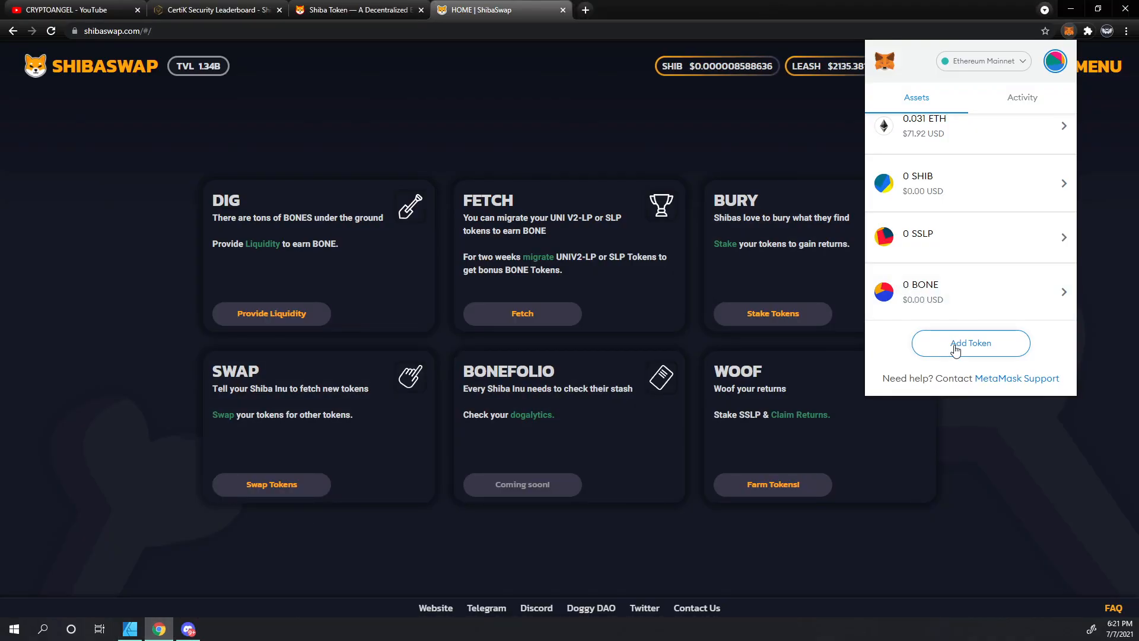
Add xSHIB as a custom token, return to Account 2, then bring up the contract list.
{"action": "left_click", "coordinate": [970, 343]}
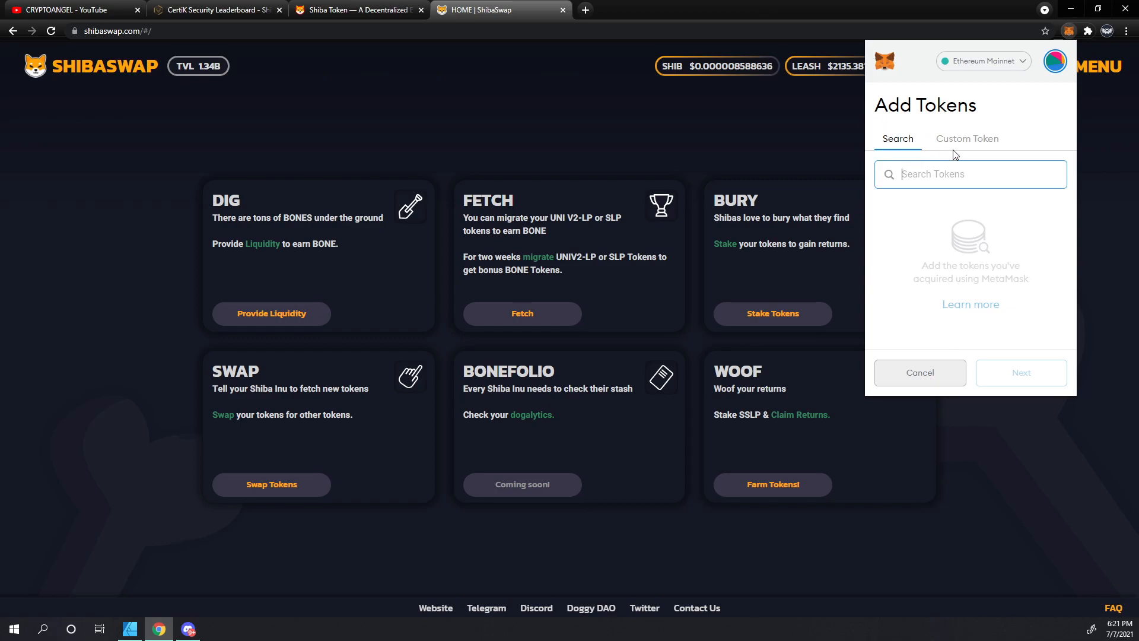
{"action": "left_click", "coordinate": [967, 139]}
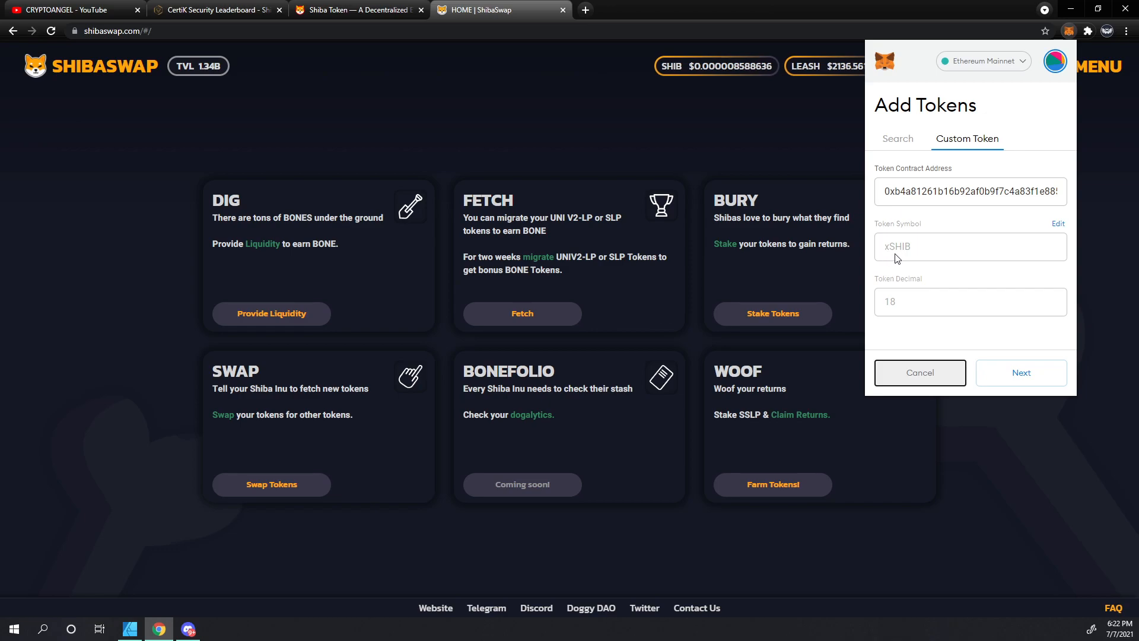
{"action": "mouse_move", "coordinate": [879, 258]}
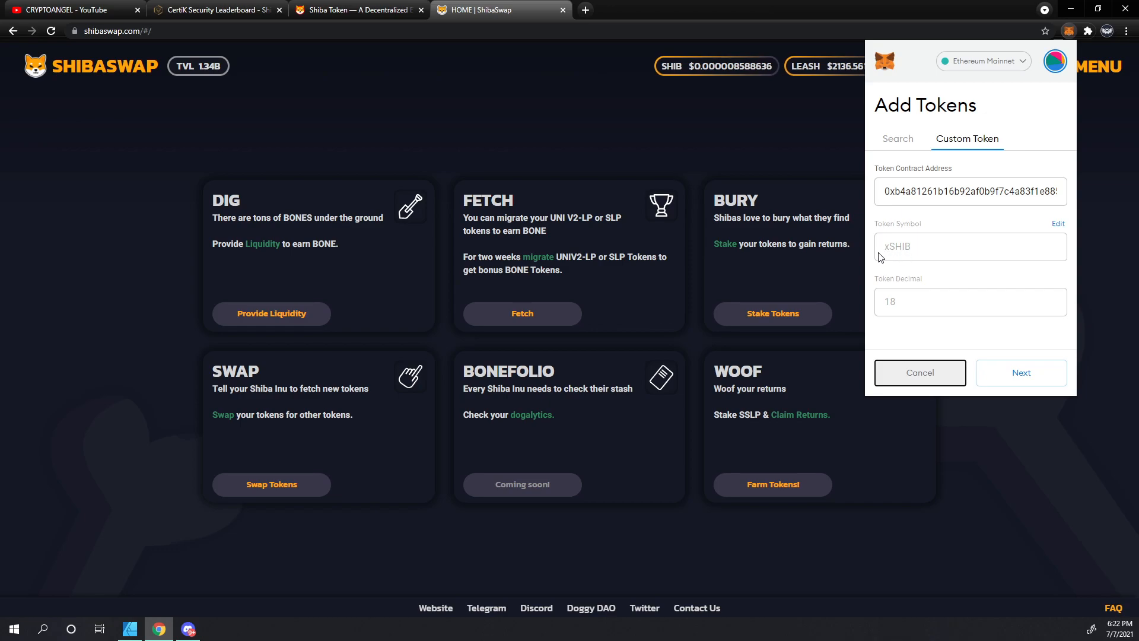
{"action": "mouse_move", "coordinate": [906, 308]}
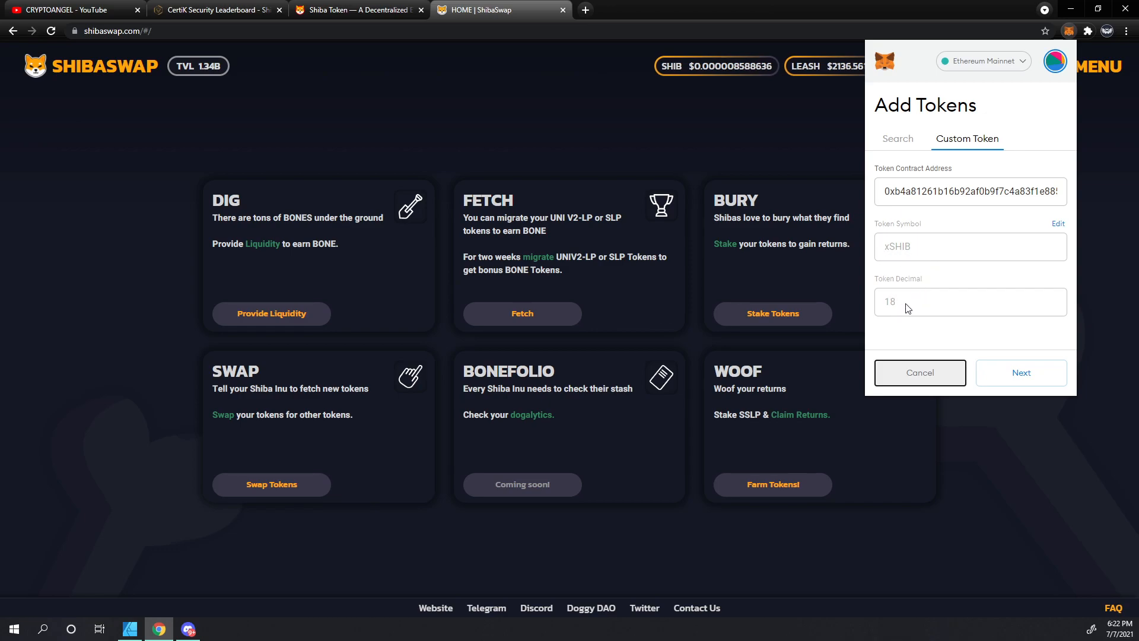
{"action": "mouse_move", "coordinate": [976, 328]}
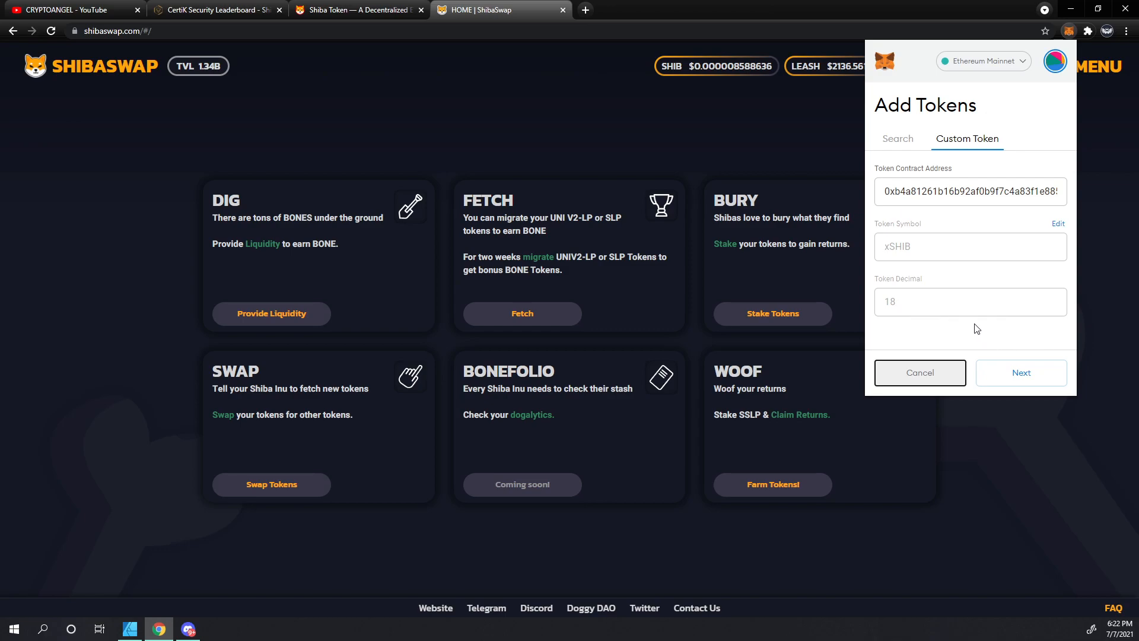
{"action": "mouse_move", "coordinate": [1020, 372]}
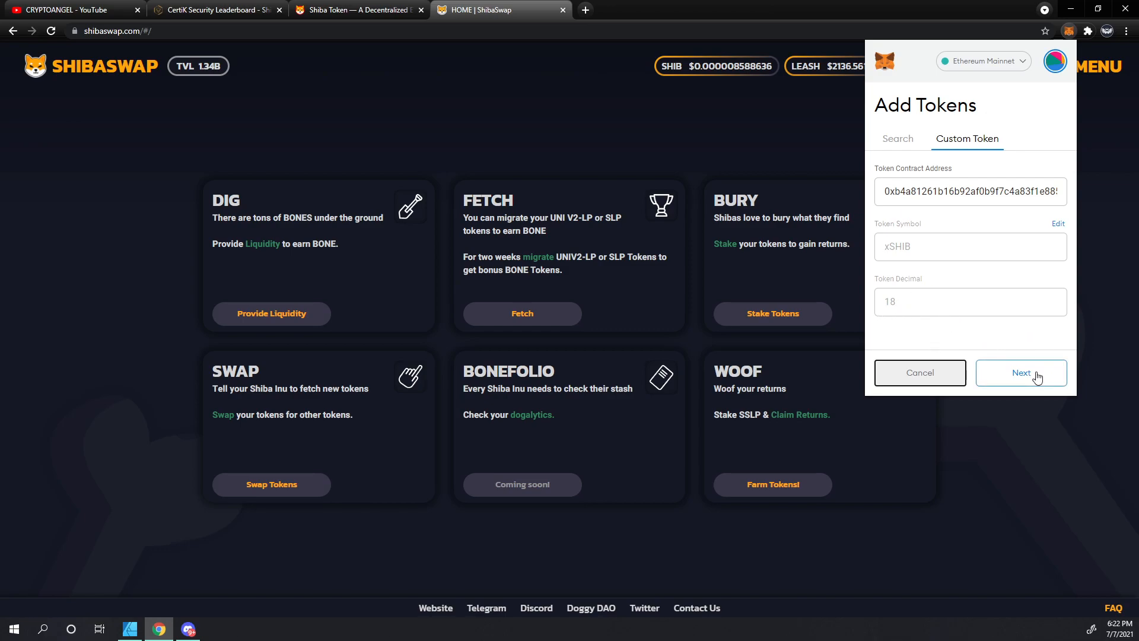
{"action": "left_click", "coordinate": [1021, 372]}
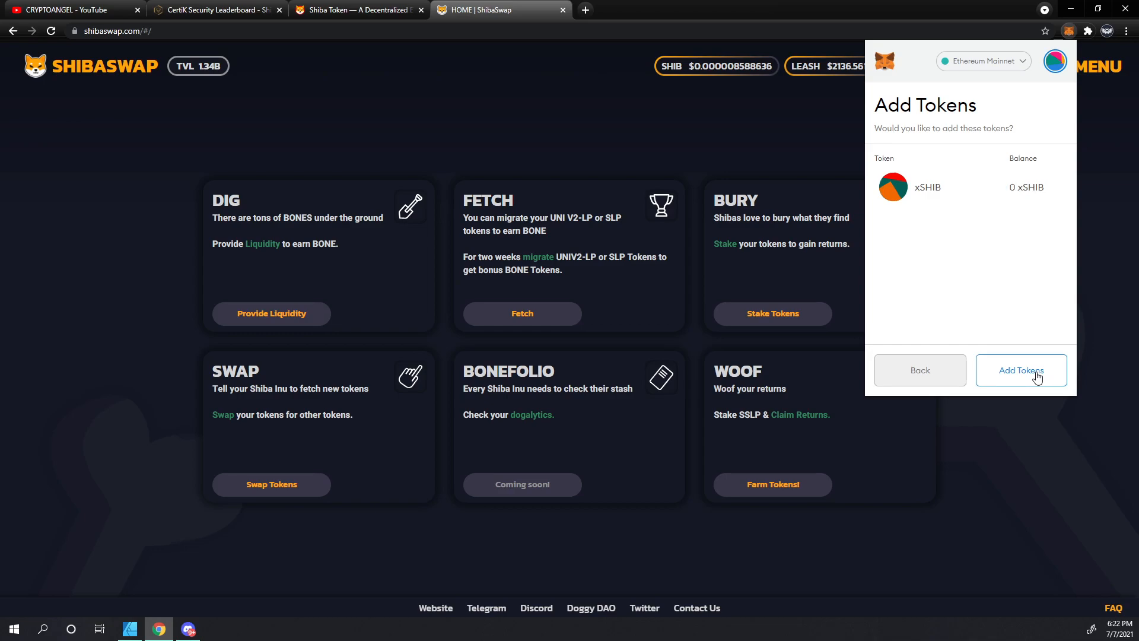
{"action": "mouse_move", "coordinate": [1013, 387]}
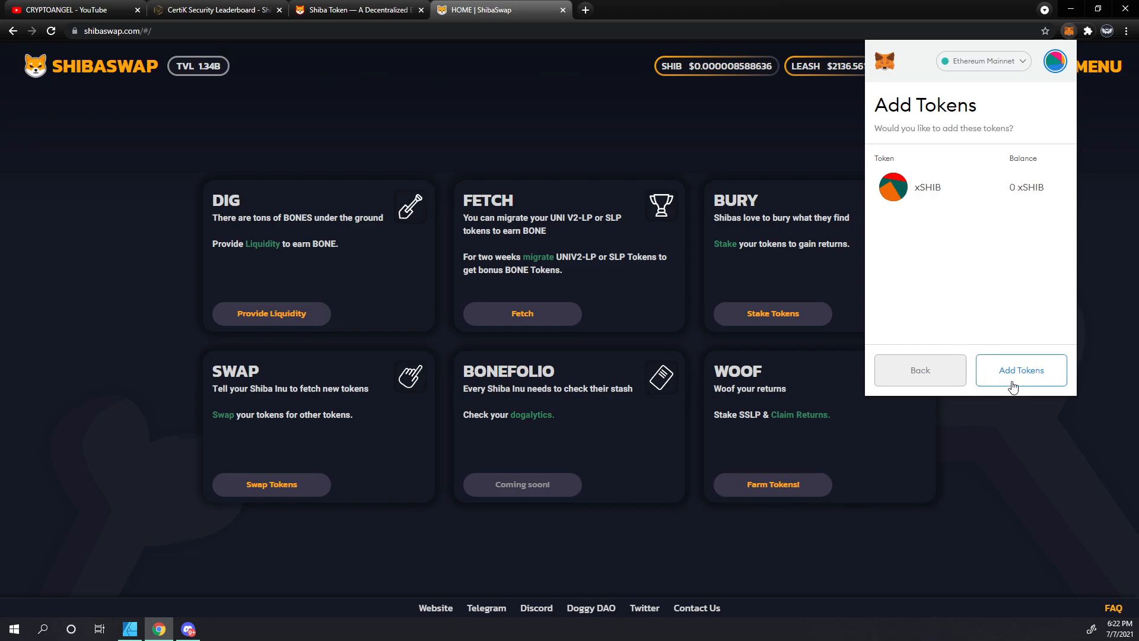
{"action": "left_click", "coordinate": [1019, 369]}
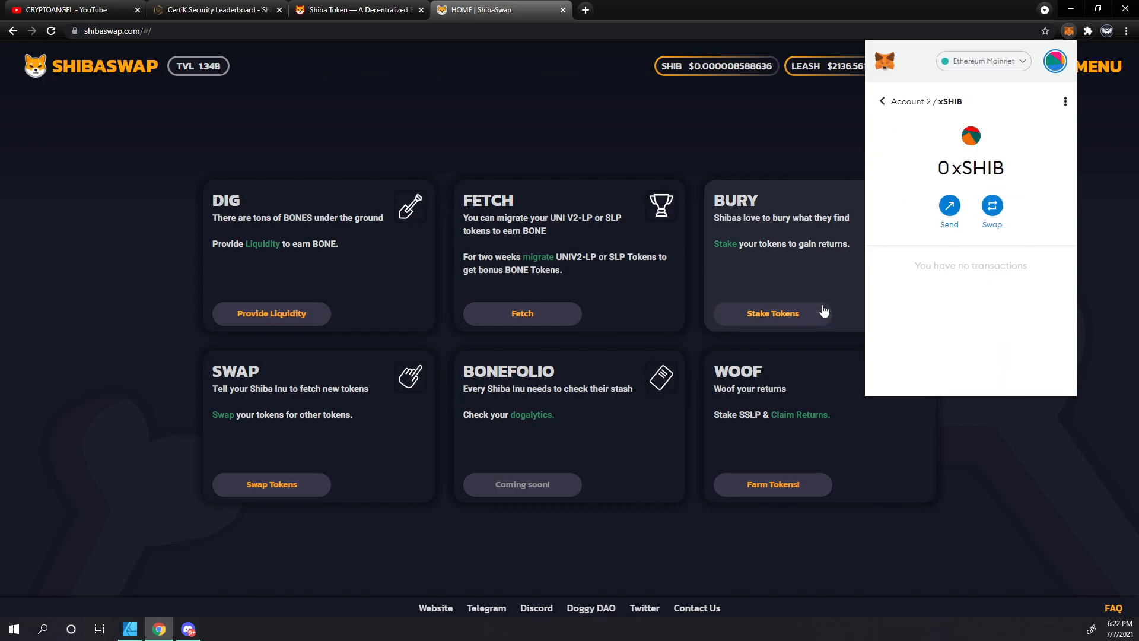
{"action": "mouse_move", "coordinate": [926, 239]}
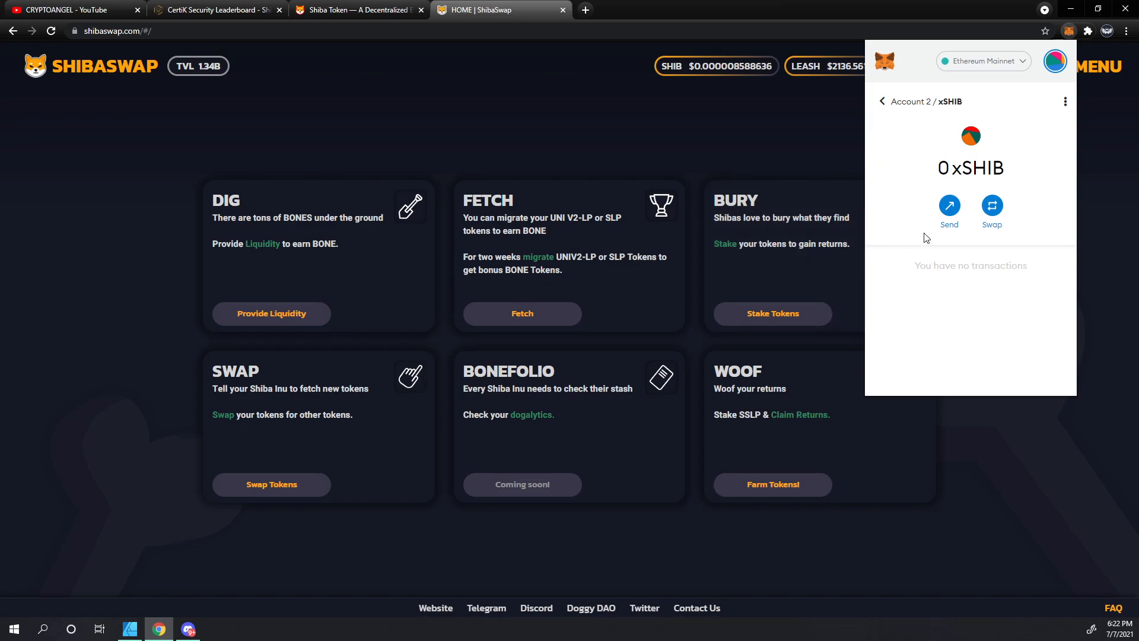
{"action": "mouse_move", "coordinate": [919, 194]}
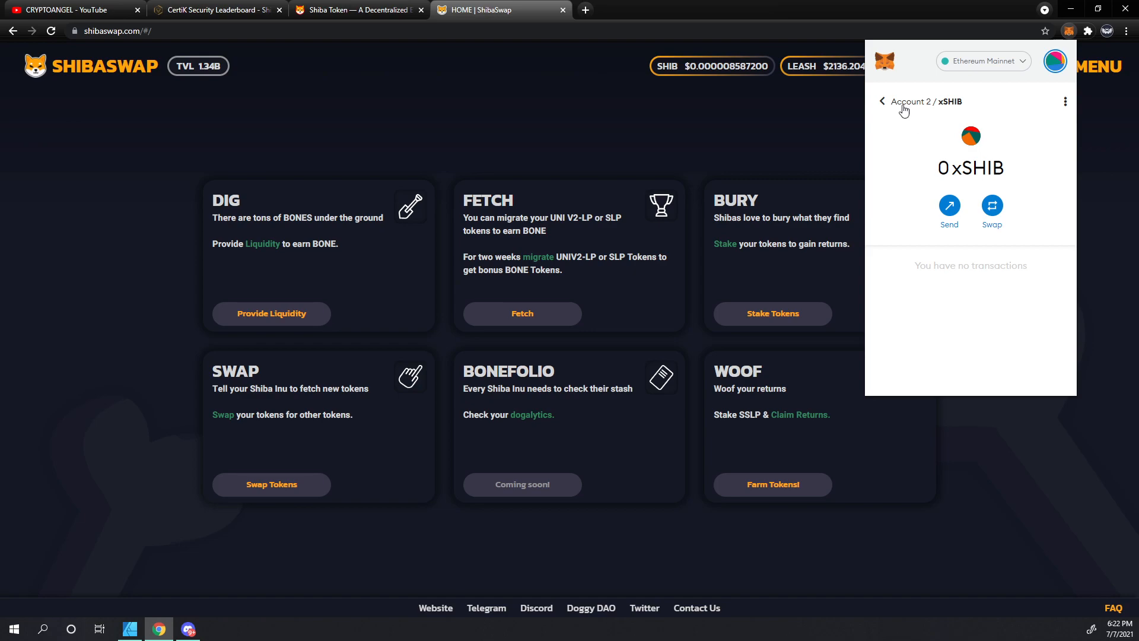
{"action": "left_click", "coordinate": [881, 101]}
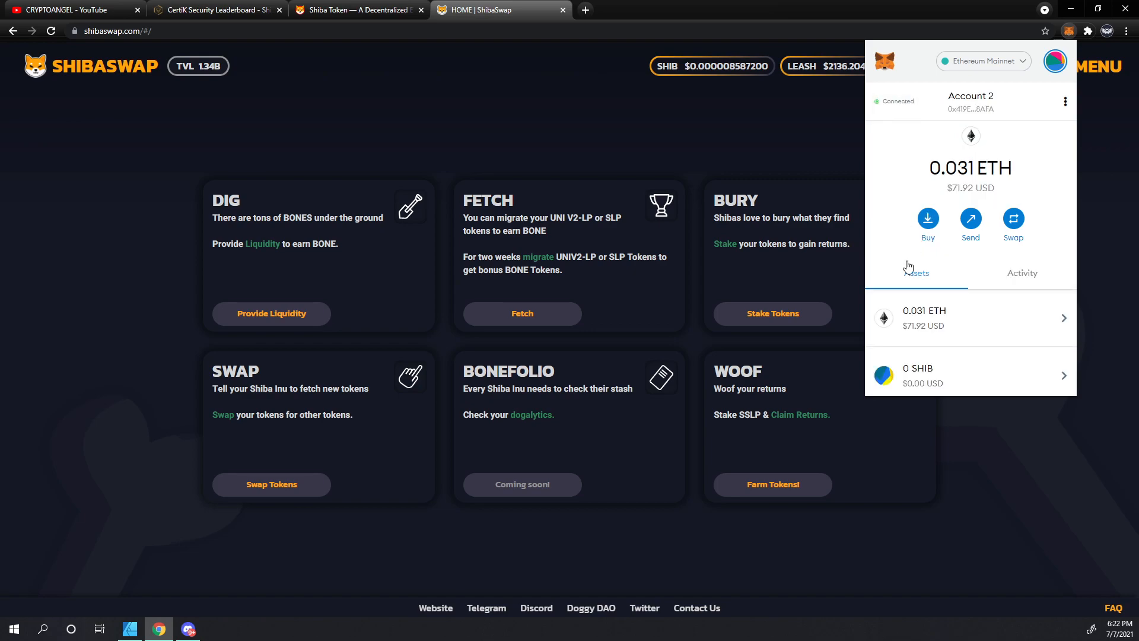
{"action": "left_click", "coordinate": [130, 628]}
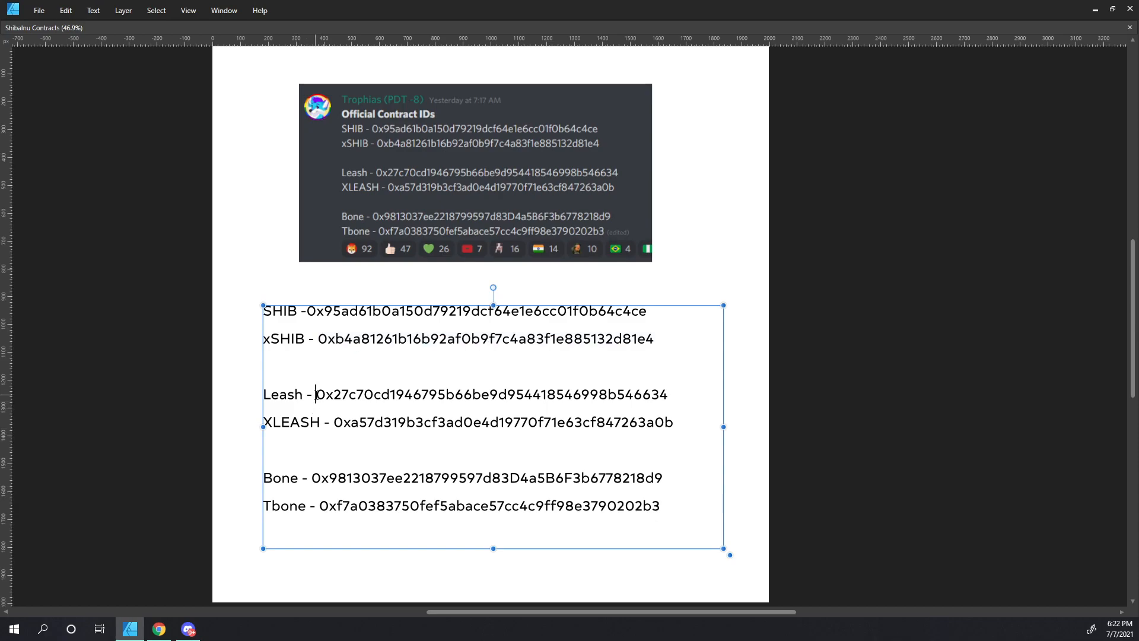
Select the Leash contract address in Affinity Designer and switch back to Chrome.
{"action": "double_click", "coordinate": [491, 395]}
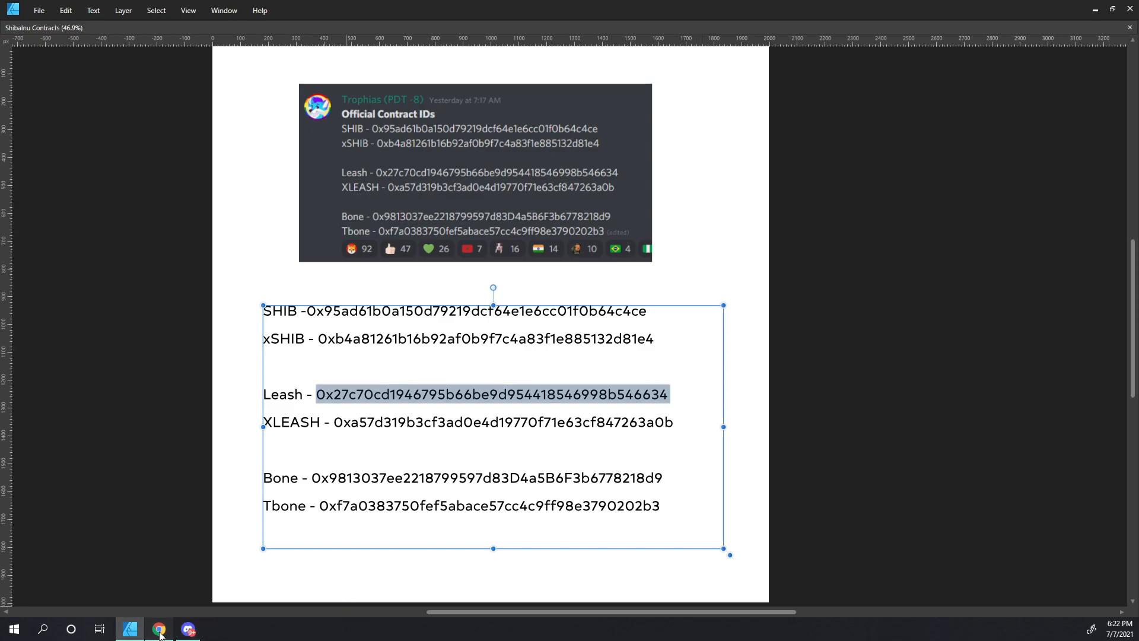
{"action": "left_click", "coordinate": [159, 628]}
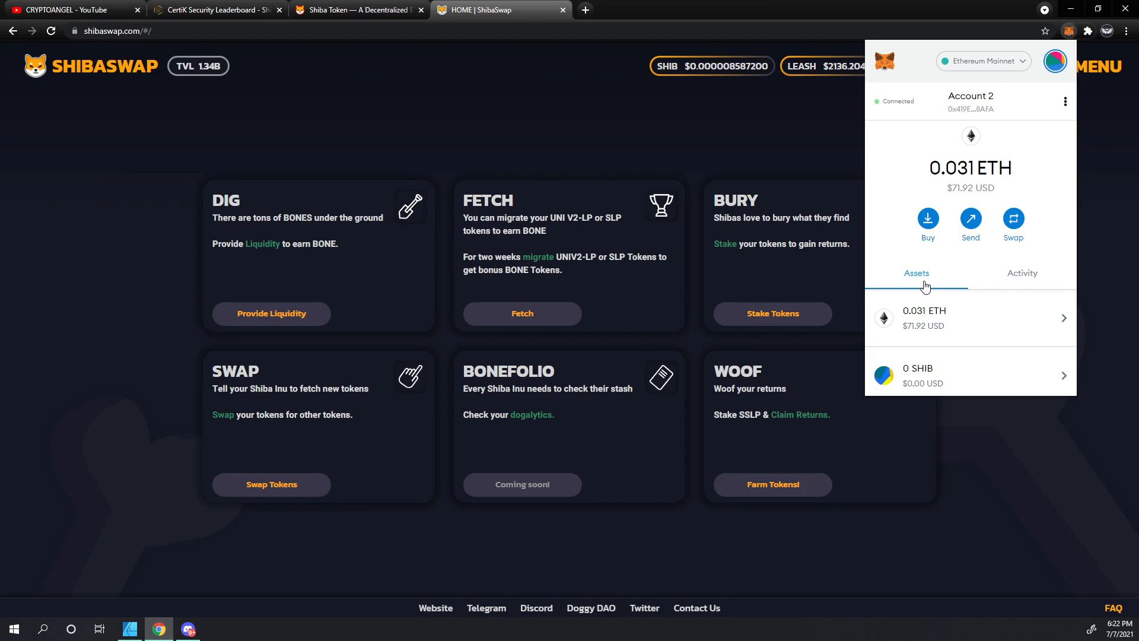
Enter the Leash contract as a custom token (LEASH, 18 decimals) and proceed to confirmation.
{"action": "scroll", "scroll_direction": "down", "scroll_amount": 3}
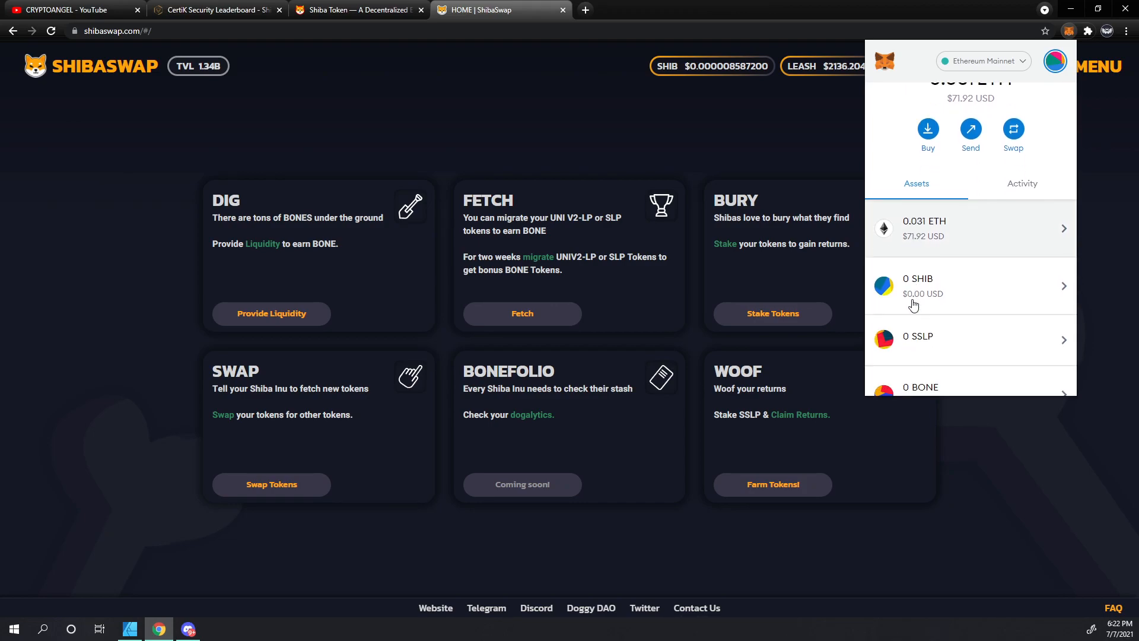
{"action": "scroll", "scroll_direction": "down", "scroll_amount": 3}
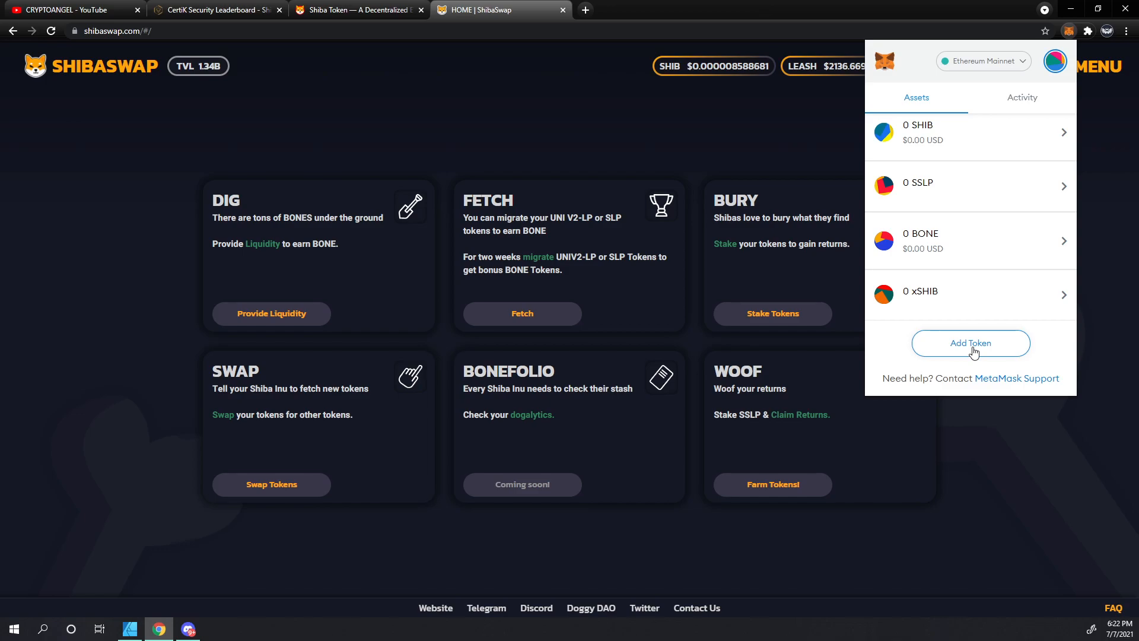
{"action": "left_click", "coordinate": [970, 343]}
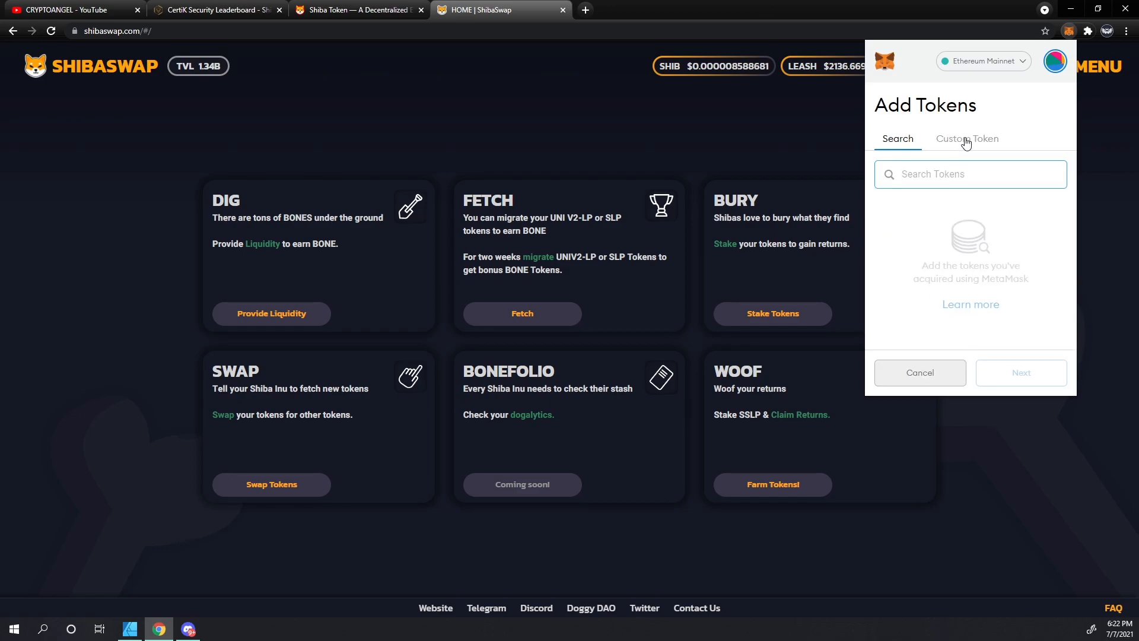
{"action": "left_click", "coordinate": [967, 139]}
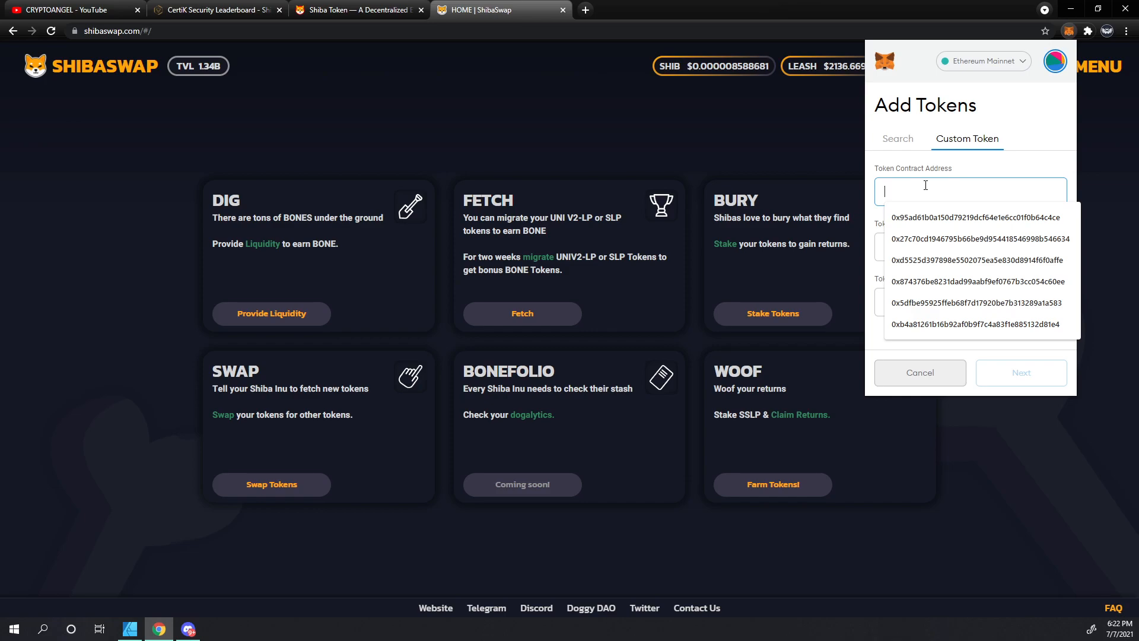
{"action": "left_click", "coordinate": [976, 238]}
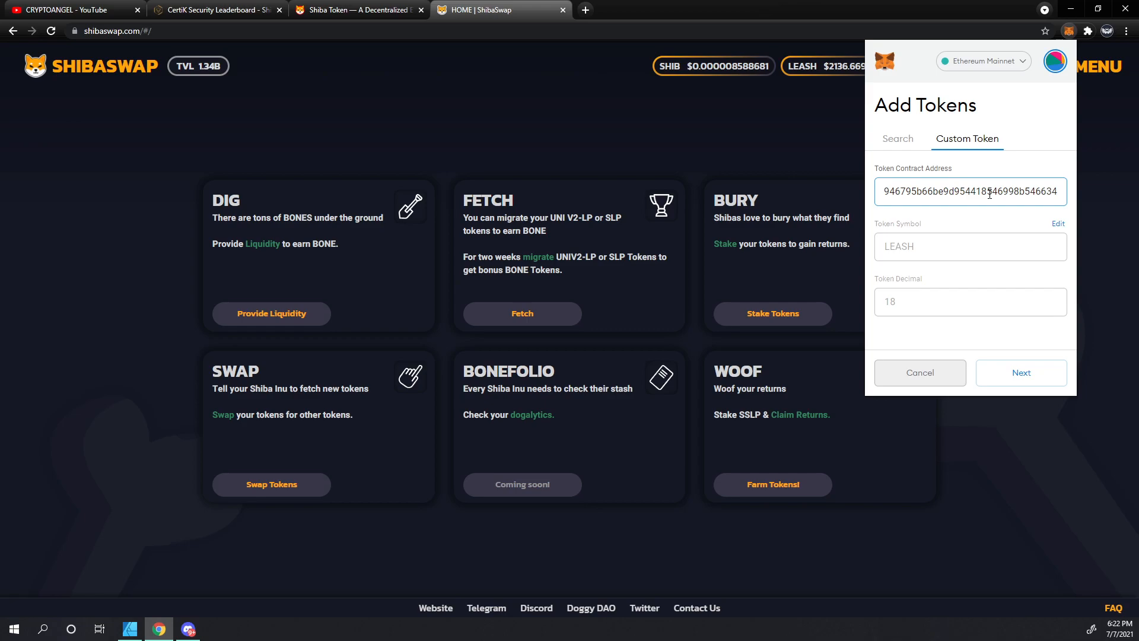
{"action": "mouse_move", "coordinate": [926, 249]}
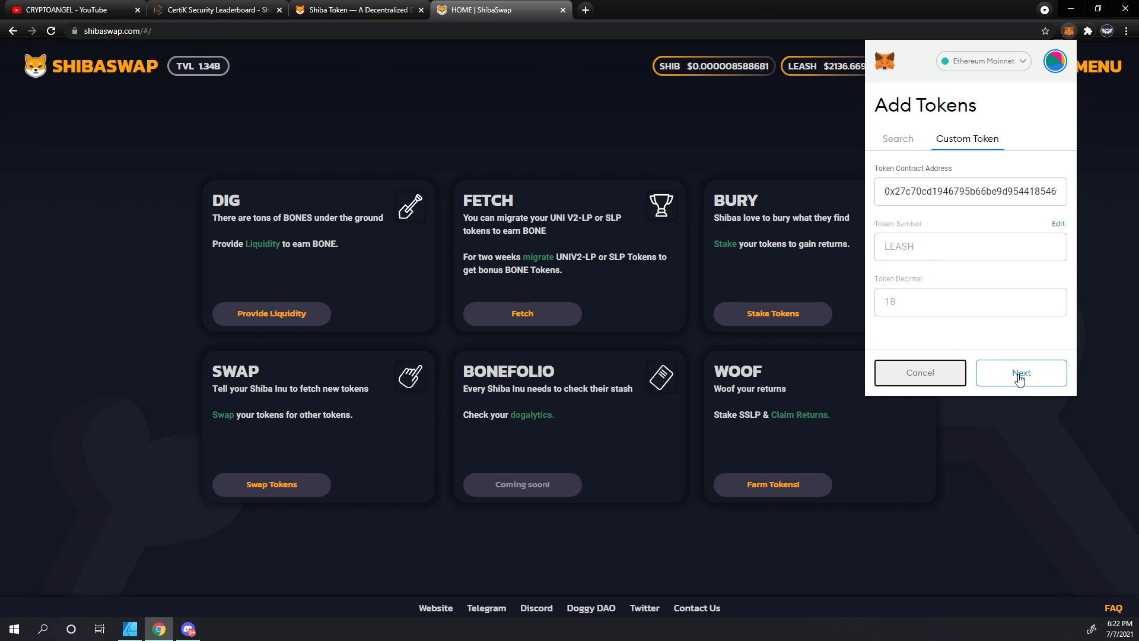
{"action": "left_click", "coordinate": [1020, 373]}
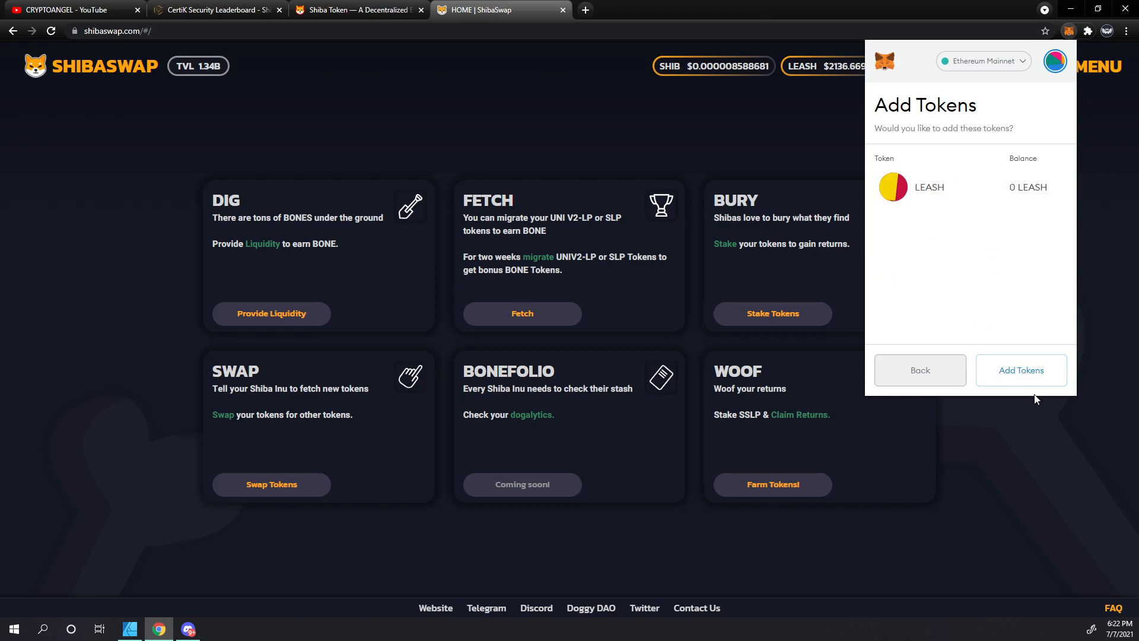
Confirm adding LEASH and return to the Account 2 overview showing 0.031 ETH.
{"action": "left_click", "coordinate": [1020, 370]}
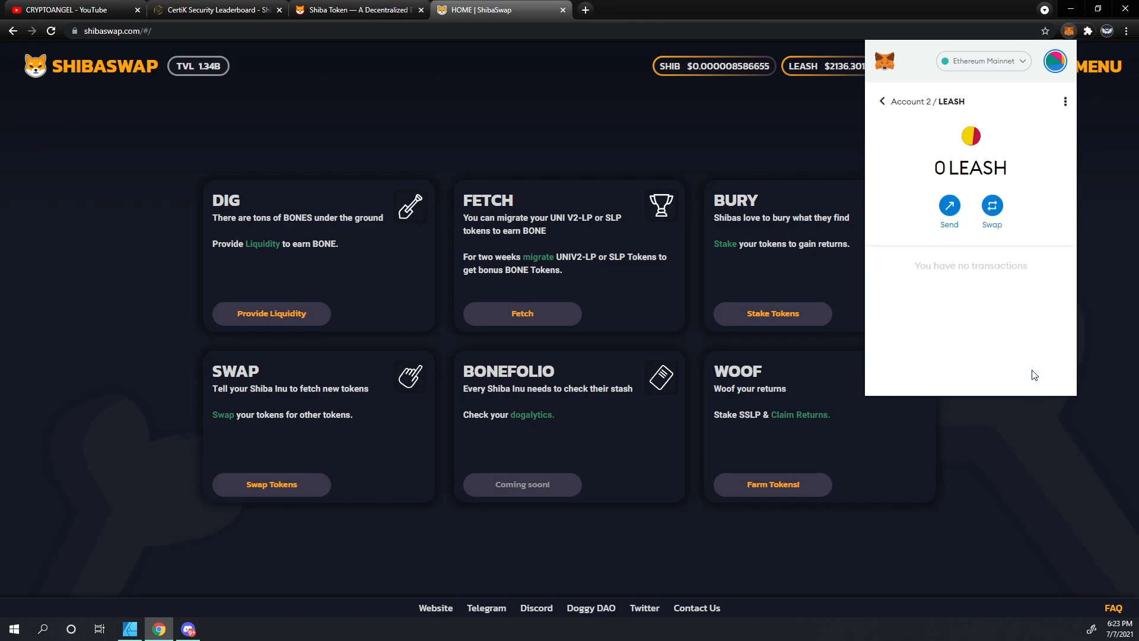
{"action": "left_click", "coordinate": [882, 101]}
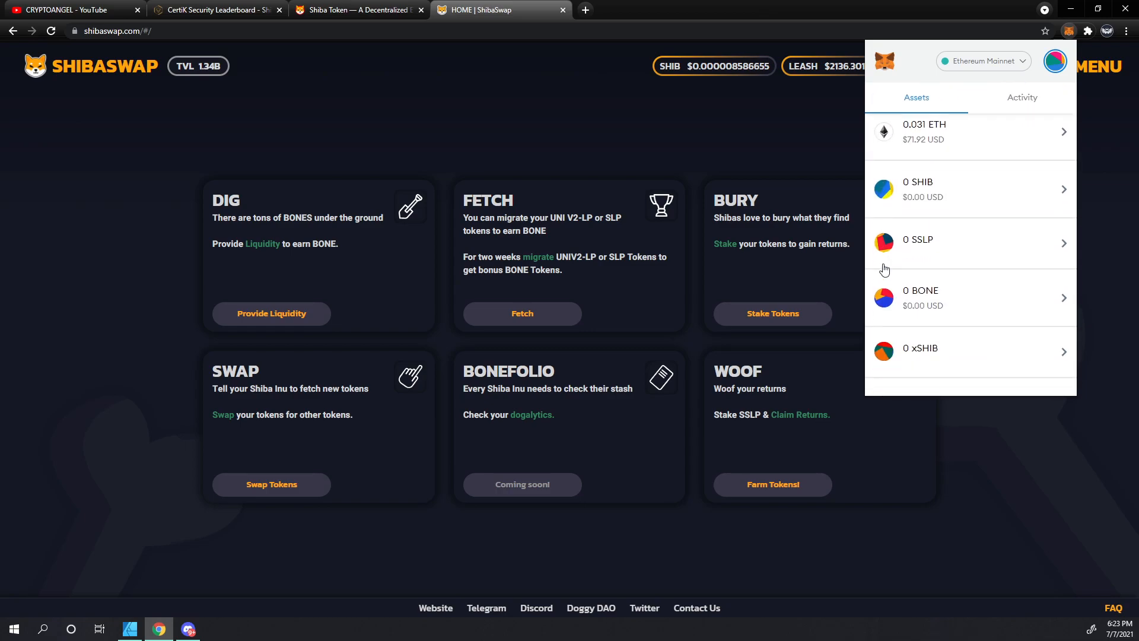
{"action": "scroll", "scroll_direction": "down", "scroll_amount": 3}
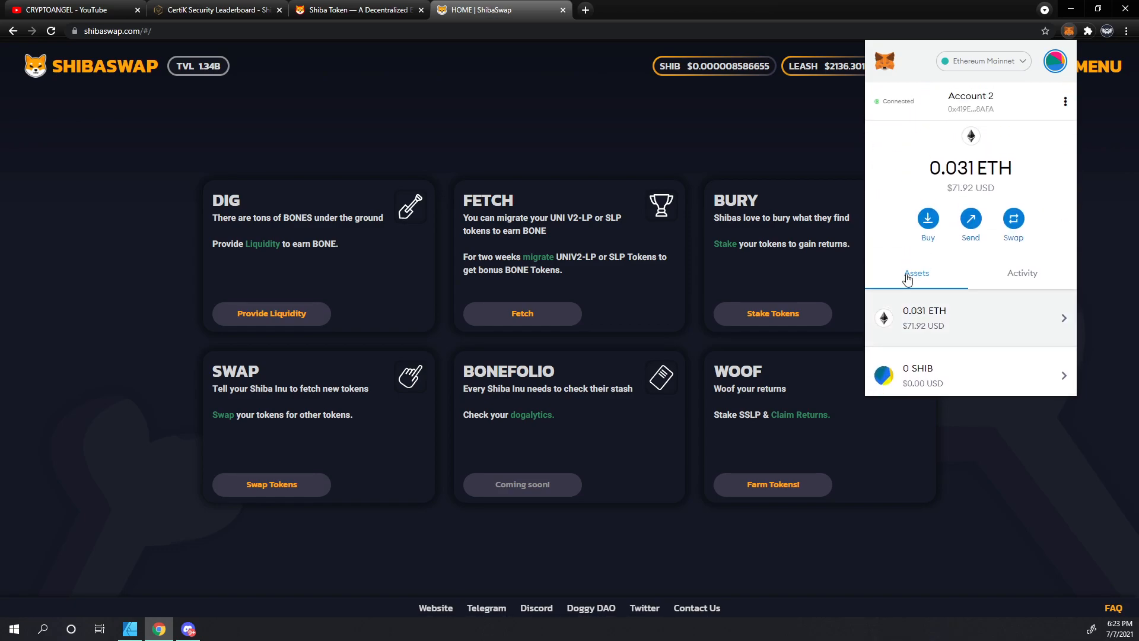
{"action": "mouse_move", "coordinate": [887, 152]}
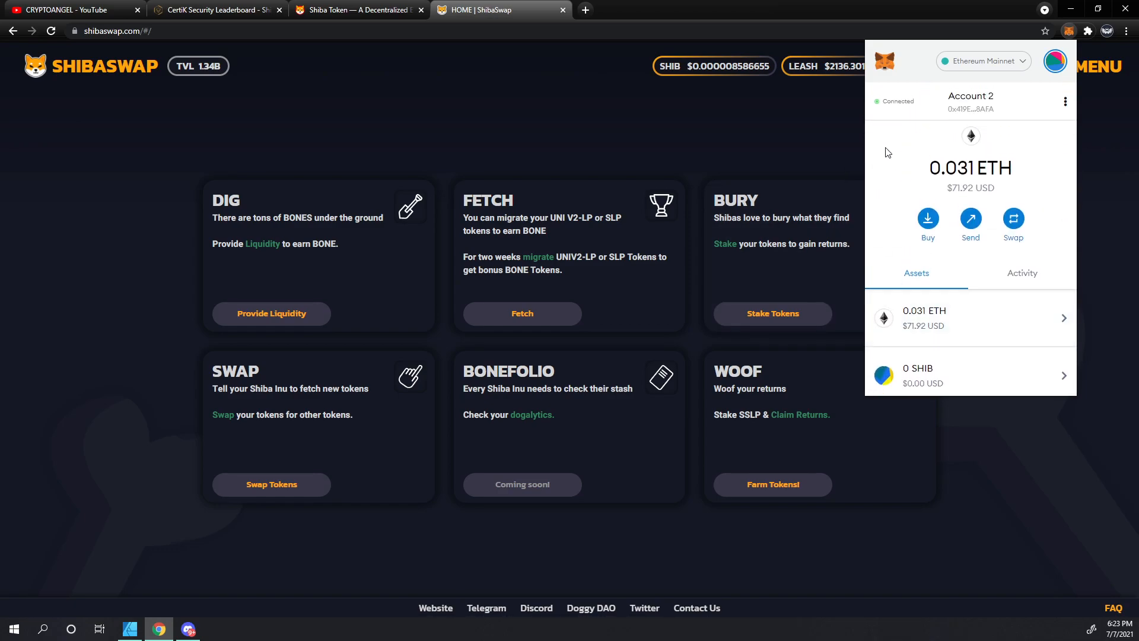